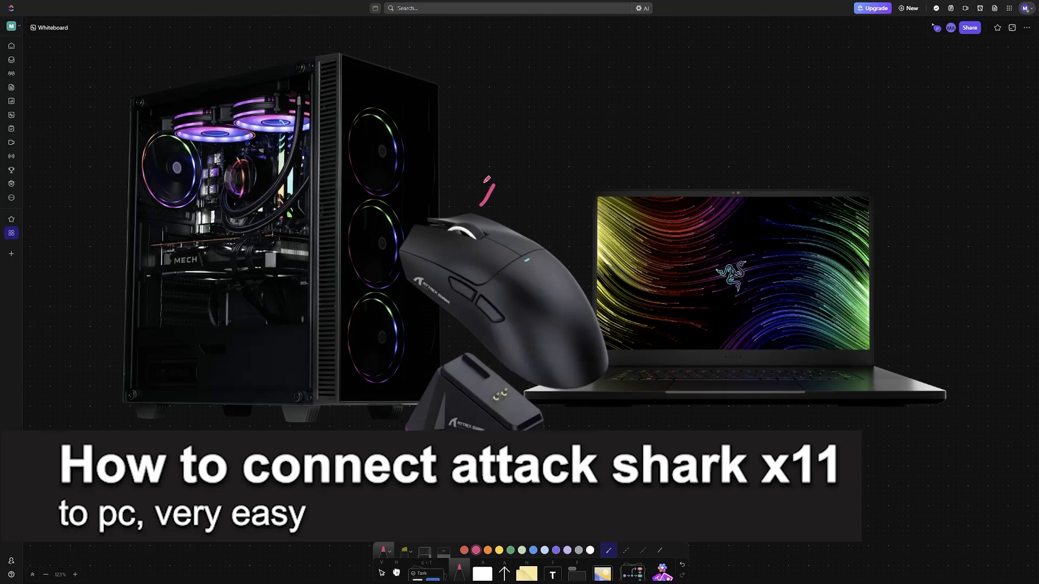
# Handwrite pink labels 'PC', a circled 'X11' and 'Laptop' over the three product images
pyautogui.moveTo(487, 188); pyautogui.dragTo(512, 199)
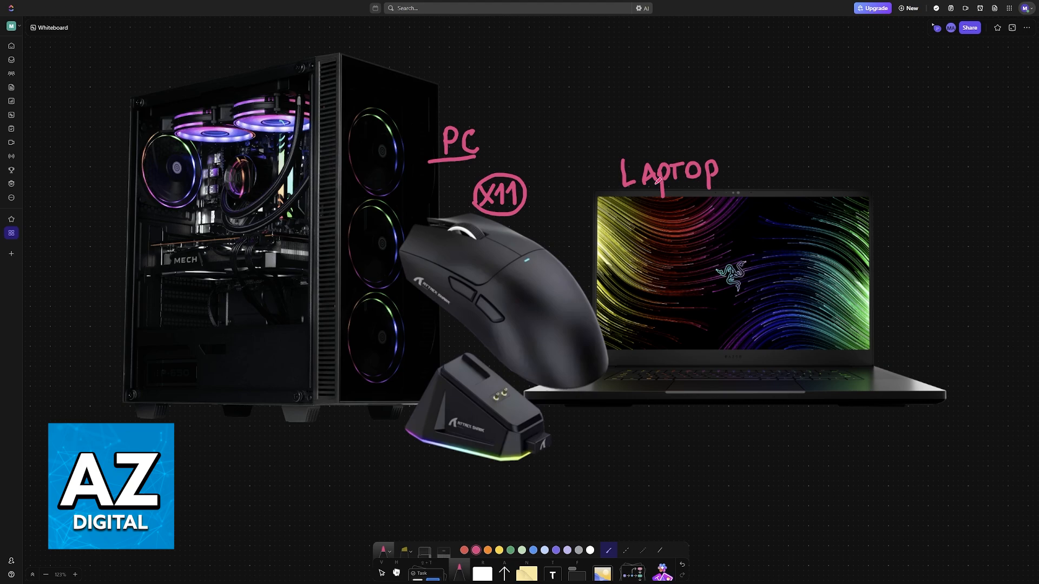
# Sketch a circled wireless symbol with an arrow from X11 toward the laptop and underline 'Laptop'
pyautogui.moveTo(623, 191); pyautogui.dragTo(749, 191)
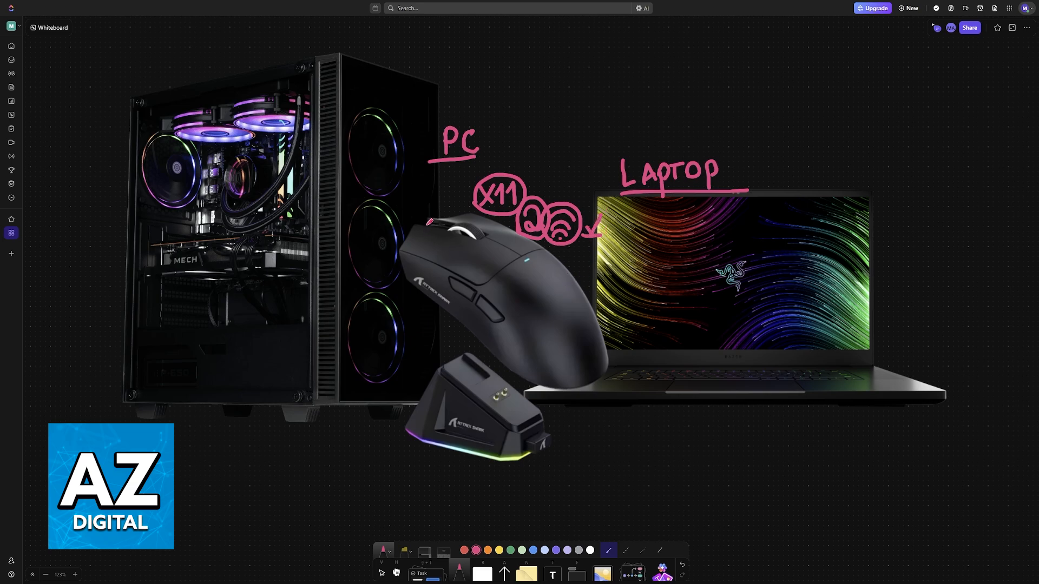
pyautogui.moveTo(395, 159); pyautogui.dragTo(432, 226)
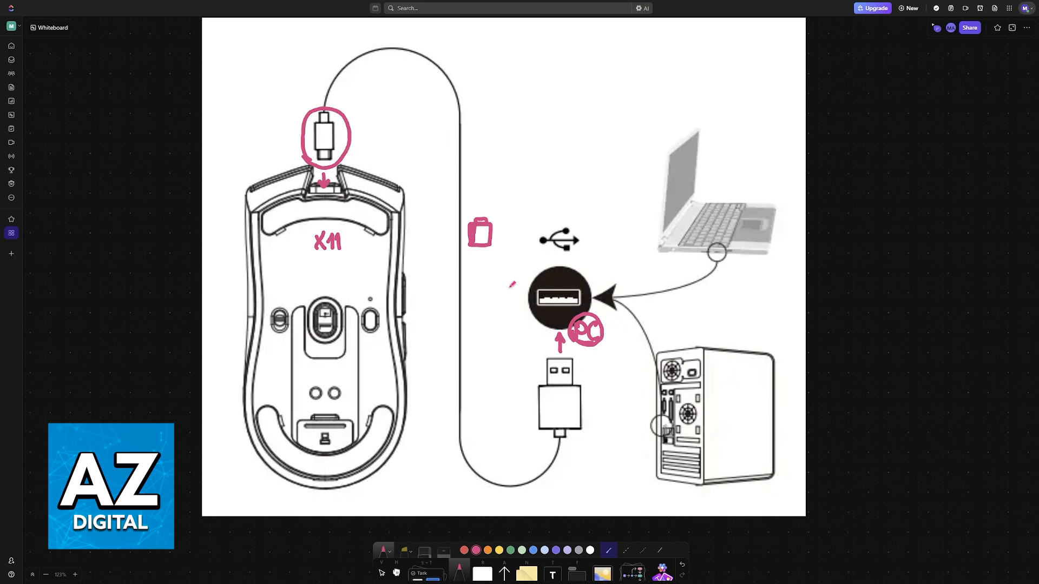
# Draw a small pink folder shape beside the USB symbol with an arrow down to the port
pyautogui.moveTo(583, 249); pyautogui.dragTo(593, 262)
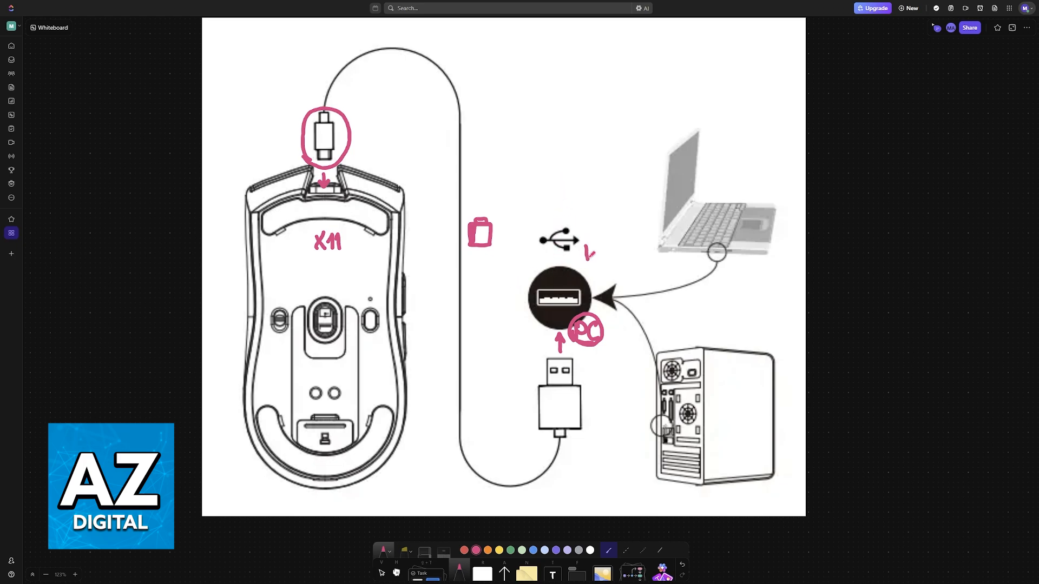
pyautogui.moveTo(590, 246); pyautogui.dragTo(596, 259)
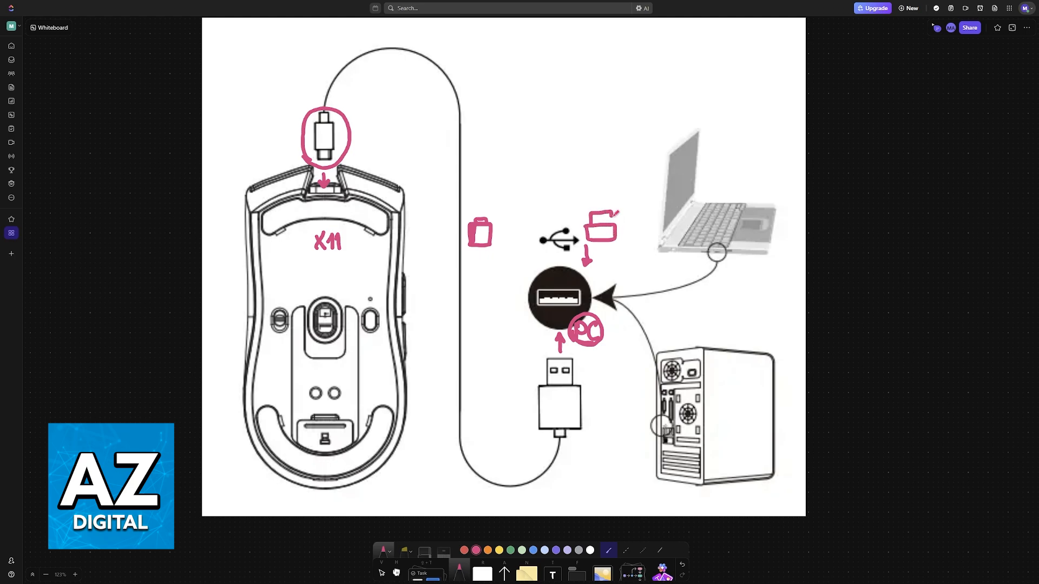
pyautogui.moveTo(576, 212); pyautogui.dragTo(543, 199)
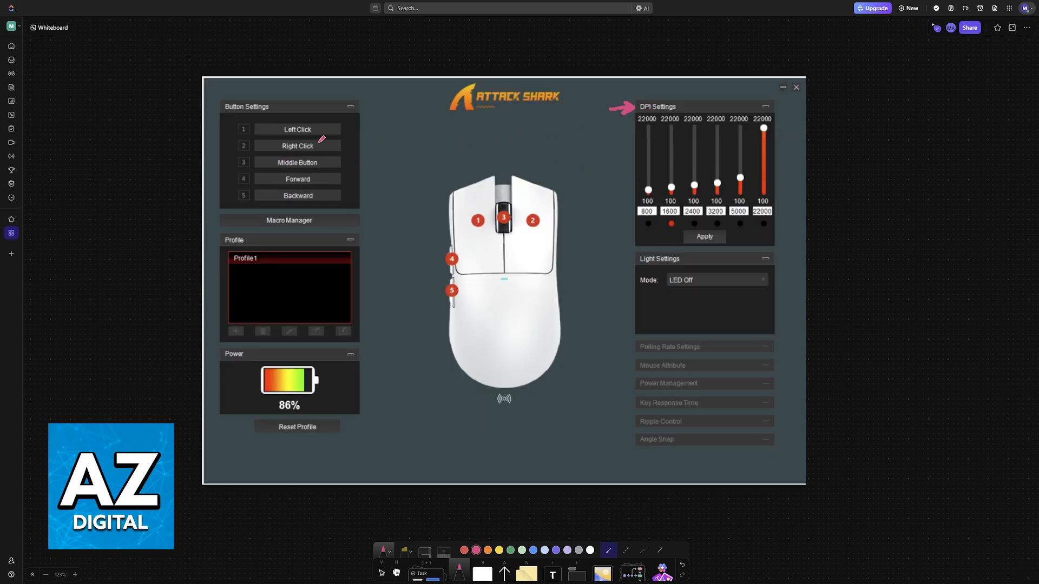
# Draw a pink arrow marking the DPI Settings section of the Attack Shark software slide
pyautogui.moveTo(218, 206); pyautogui.dragTo(387, 207)
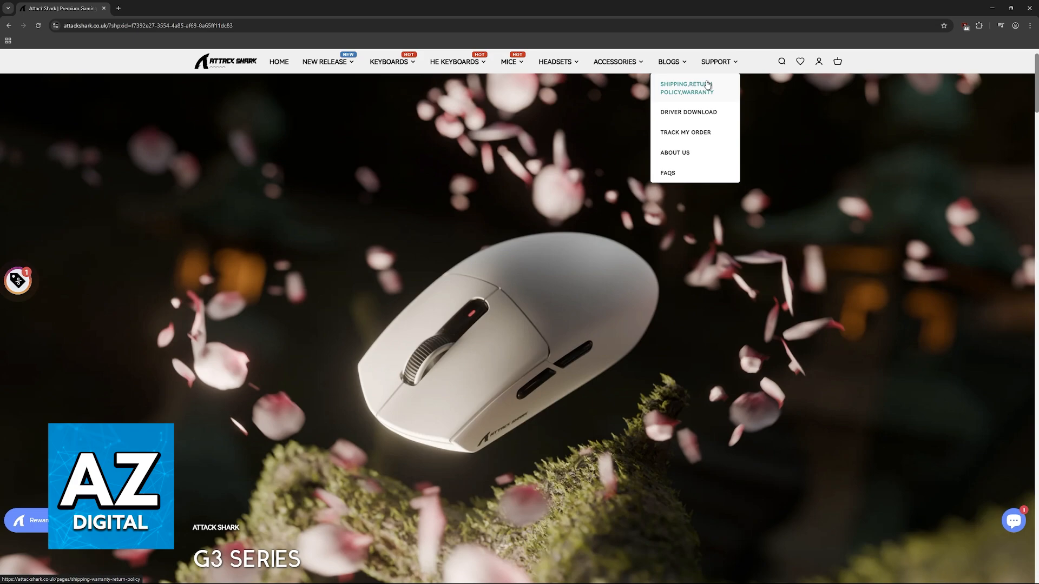
pyautogui.moveTo(688, 111)
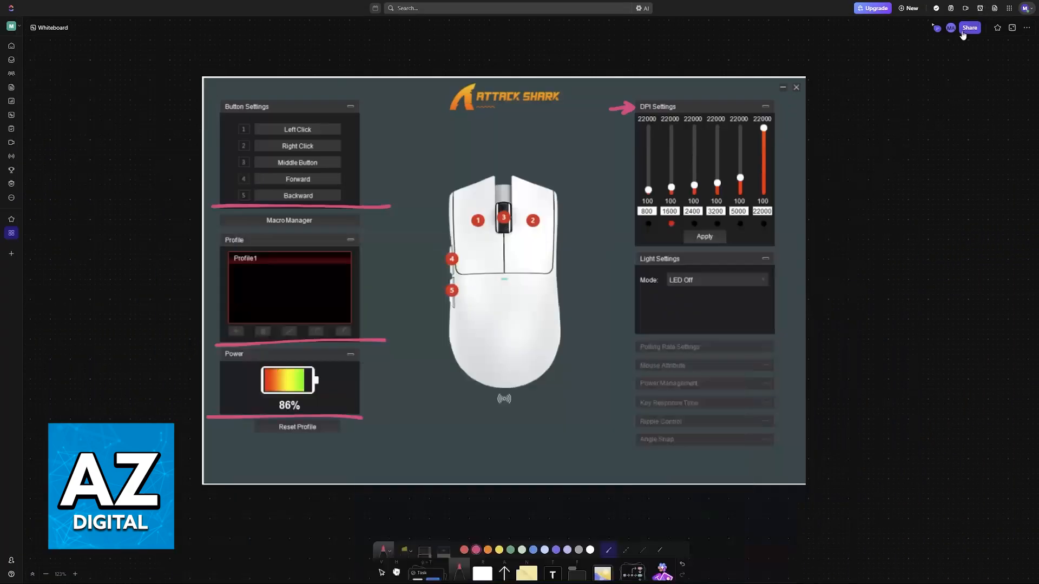
# Underline in pink the area beneath the mouse image on the software slide
pyautogui.moveTo(450, 418); pyautogui.dragTo(609, 419)
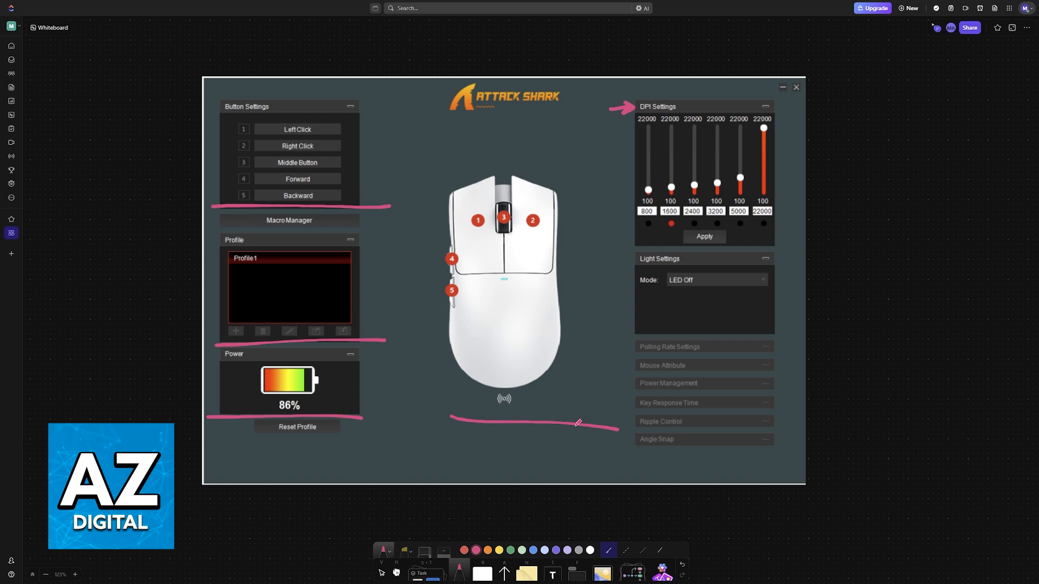